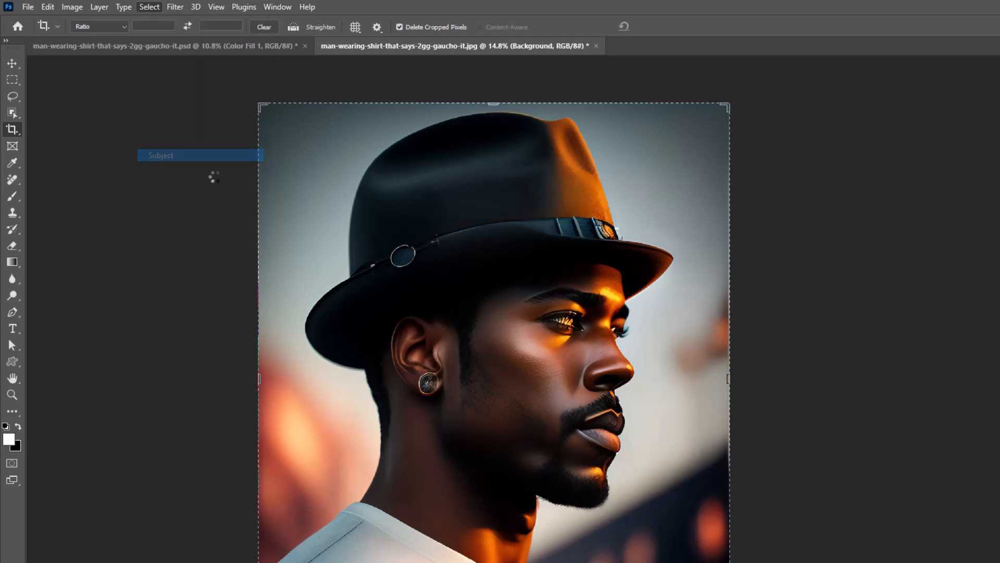
- Select the man with Select Subject and add a layer mask hiding his background
click(160, 155)
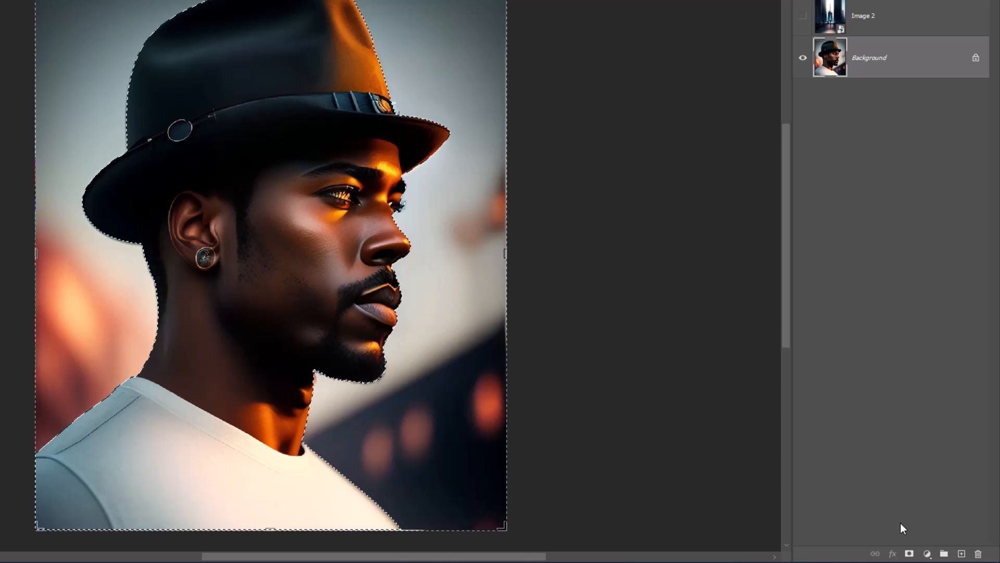
click(909, 553)
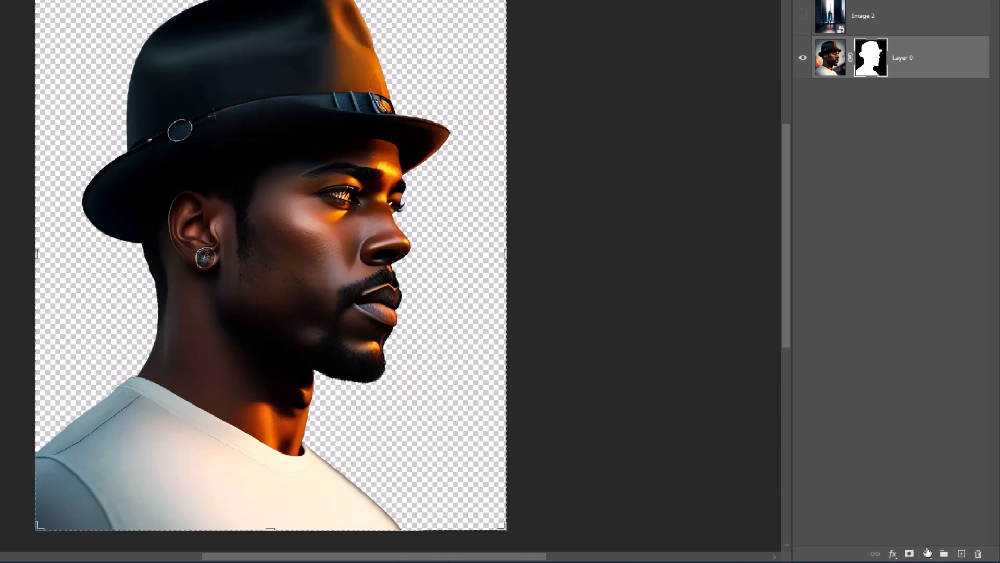
- Add a Black & White adjustment layer so the cut-out man appears in grayscale
click(908, 553)
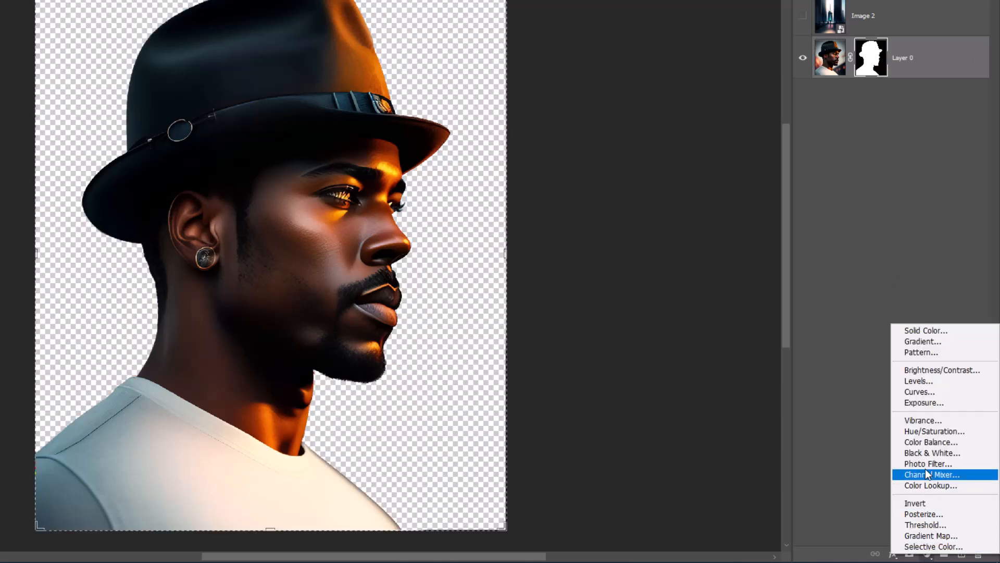
click(932, 452)
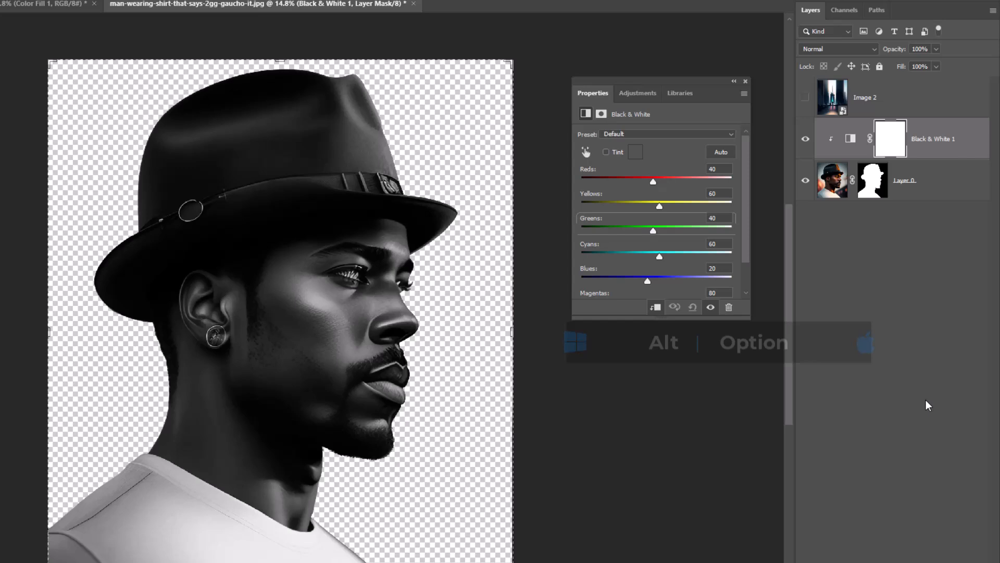
click(931, 554)
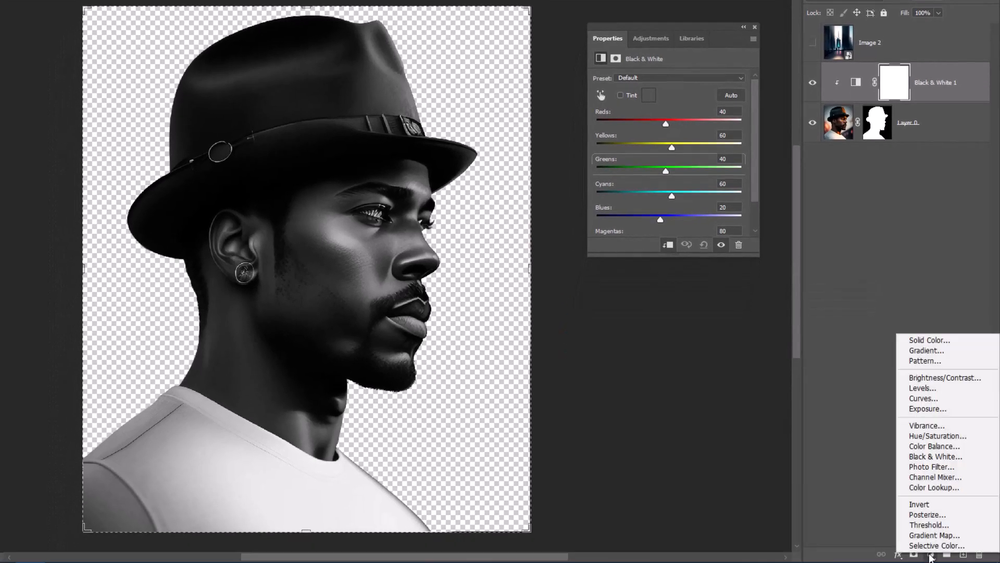
- Add a Solid Color fill layer with colour #9dd9e6
click(929, 341)
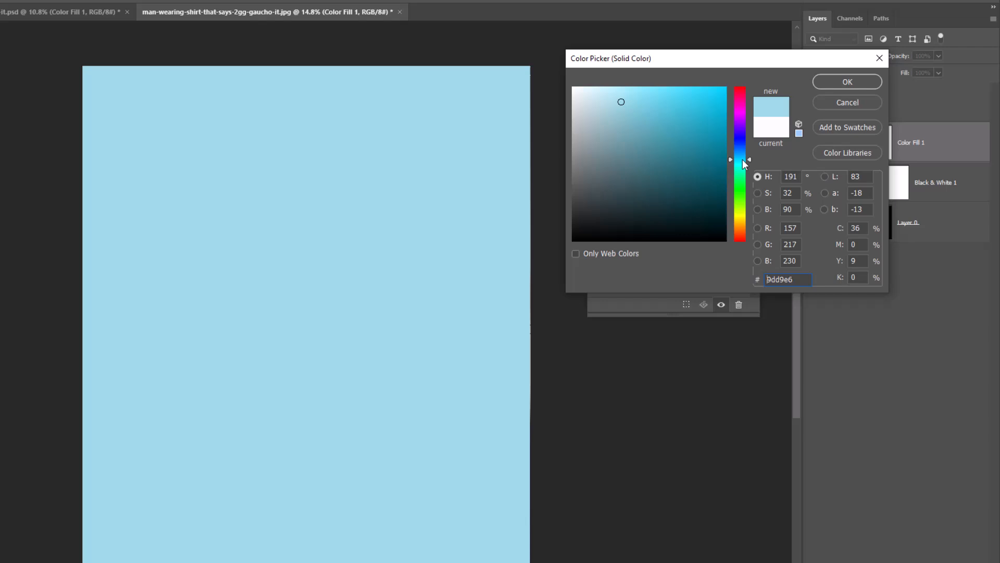
click(847, 81)
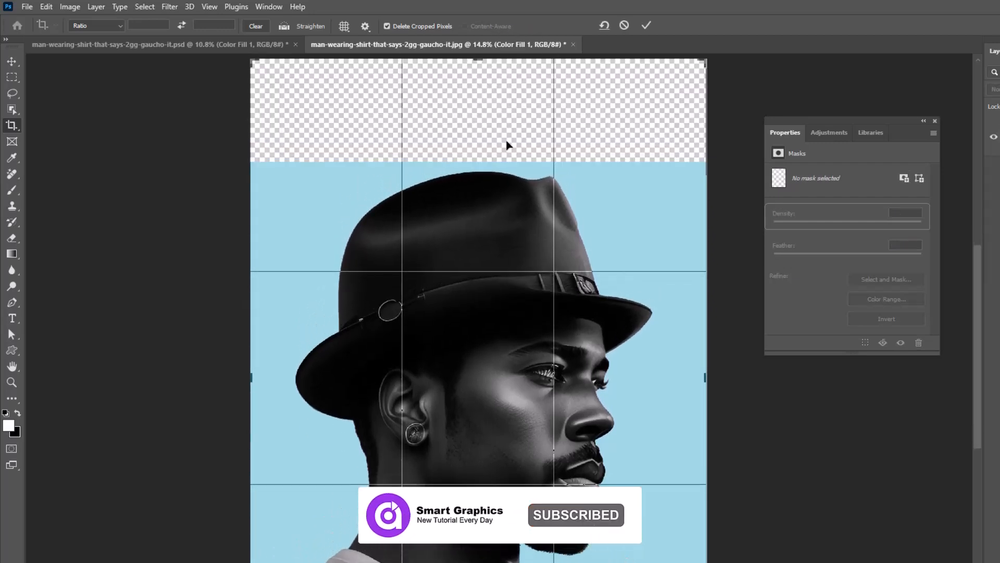
- Commit the crop that extends the canvas upward above the man's hat
click(646, 25)
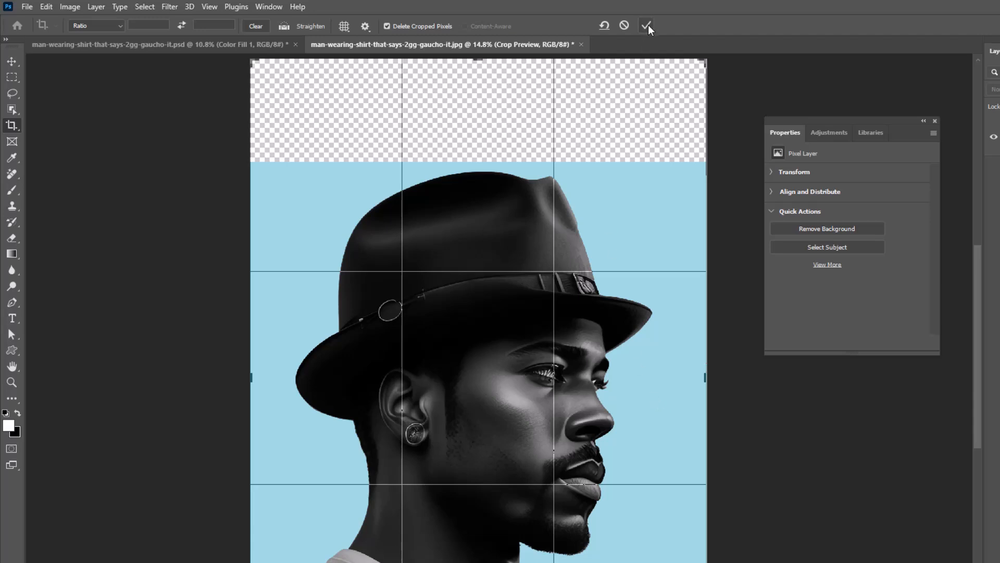
click(646, 26)
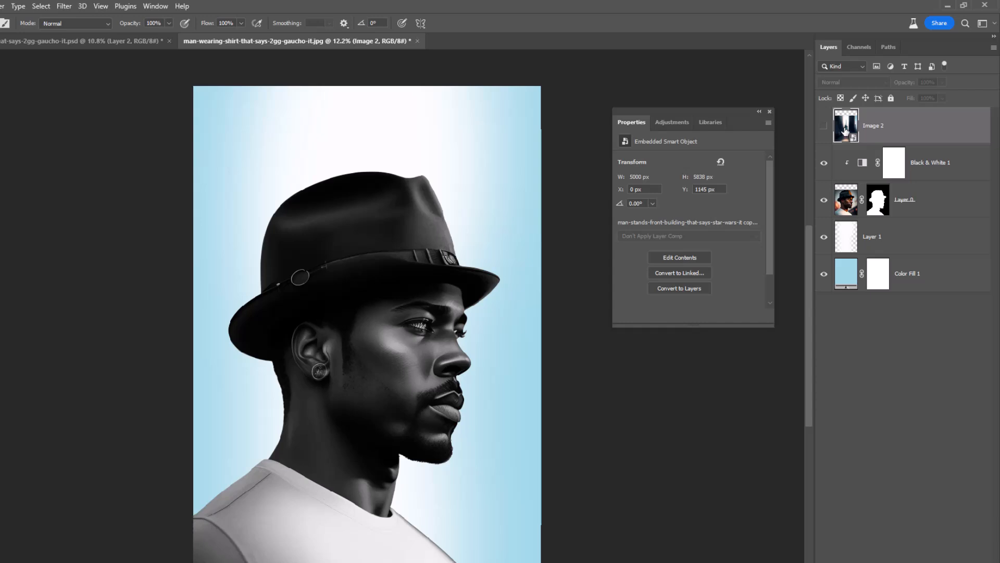
- Show the city image, clip it to the man's silhouette and set Screen blending
click(823, 126)
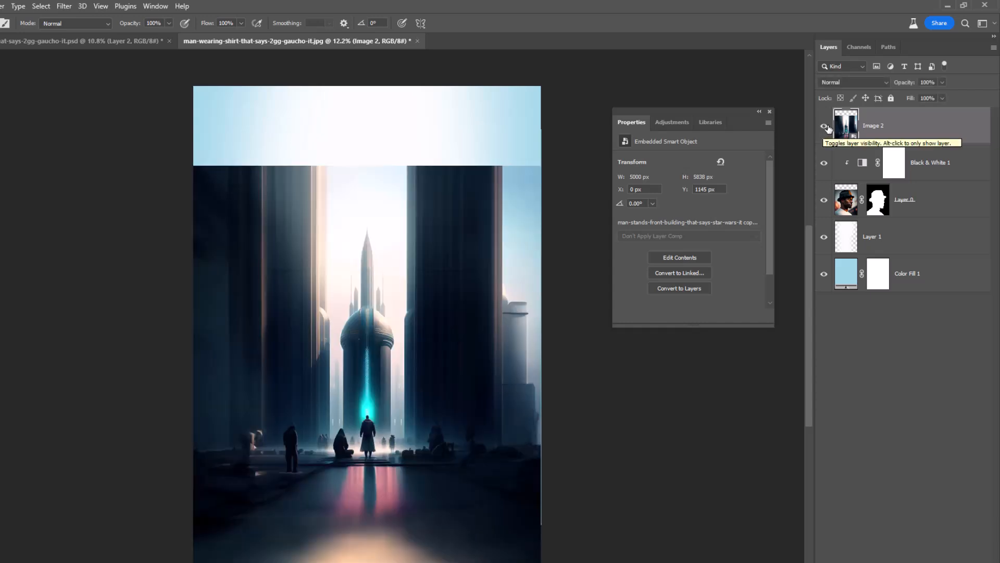
right_click(874, 125)
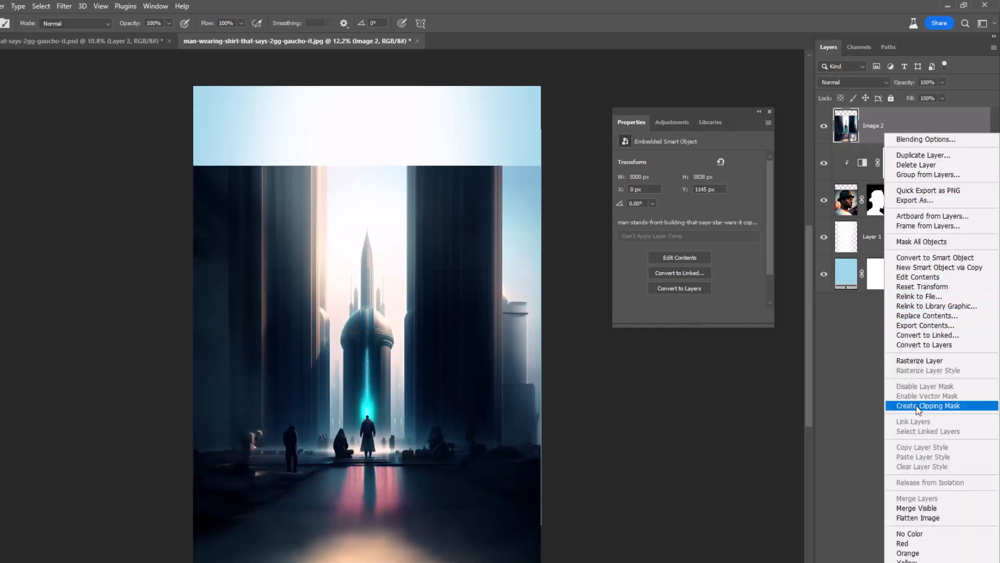
click(927, 405)
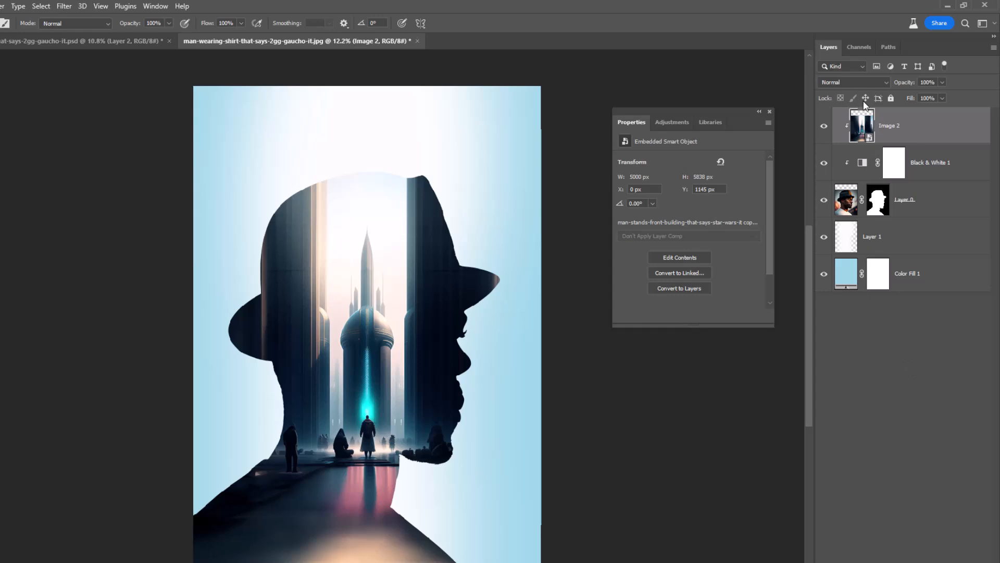
click(853, 82)
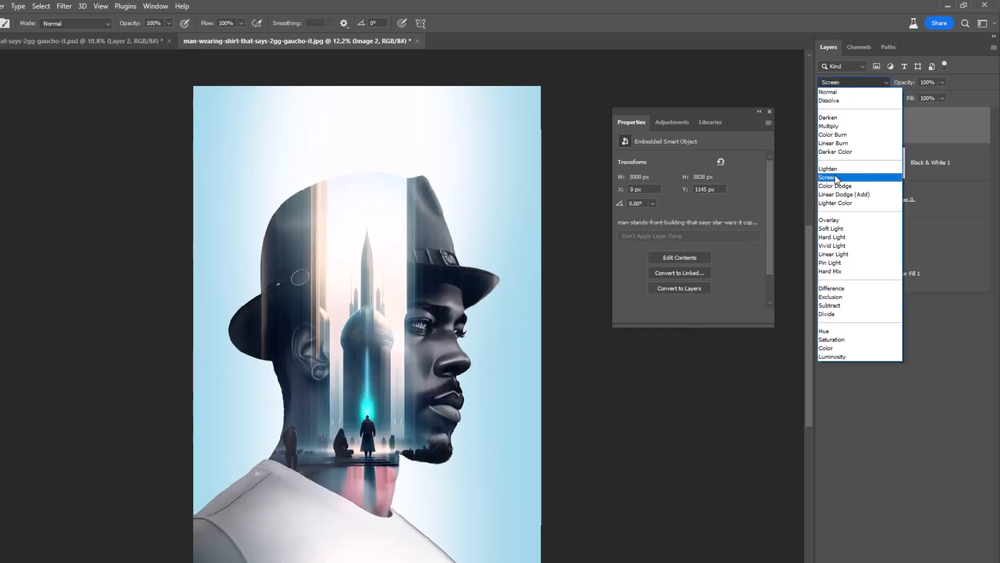
click(827, 91)
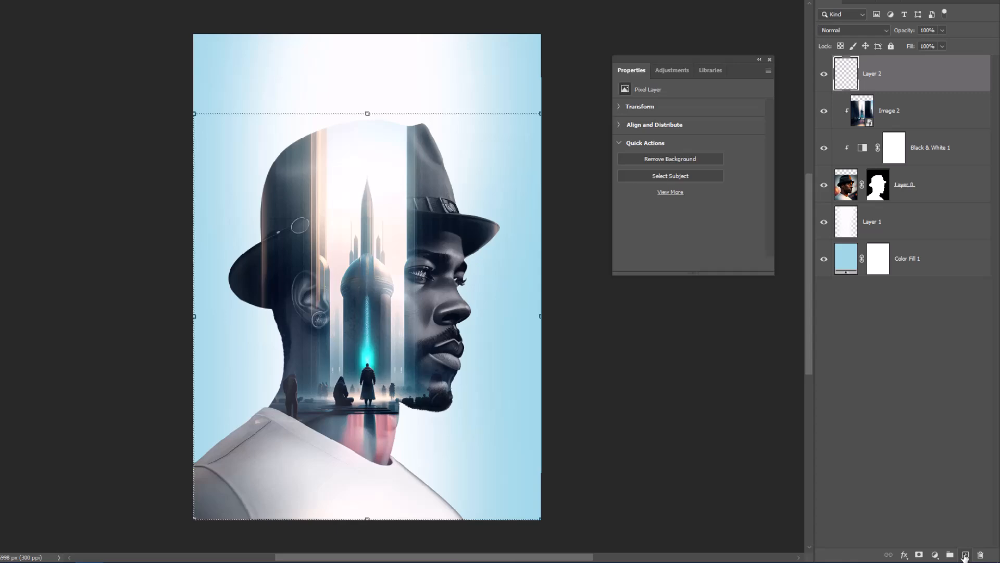